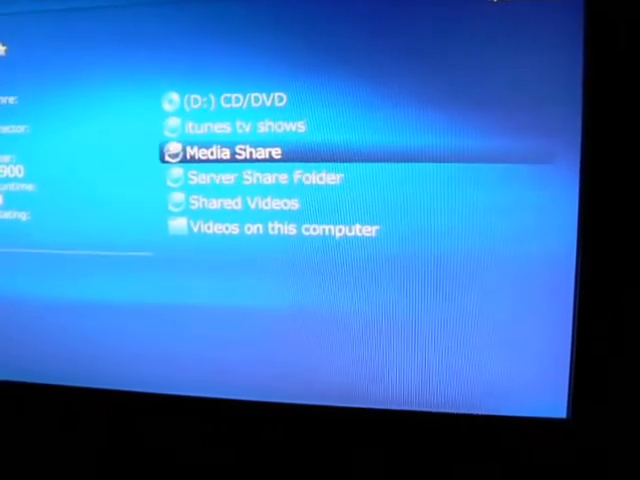
Open Media Share from Videos sources, listing subfolders from Church and Christian to TV Shows
left_click(230, 152)
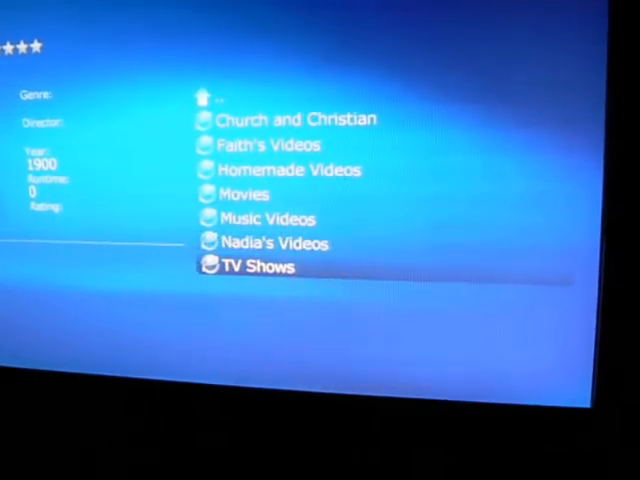
key("up")
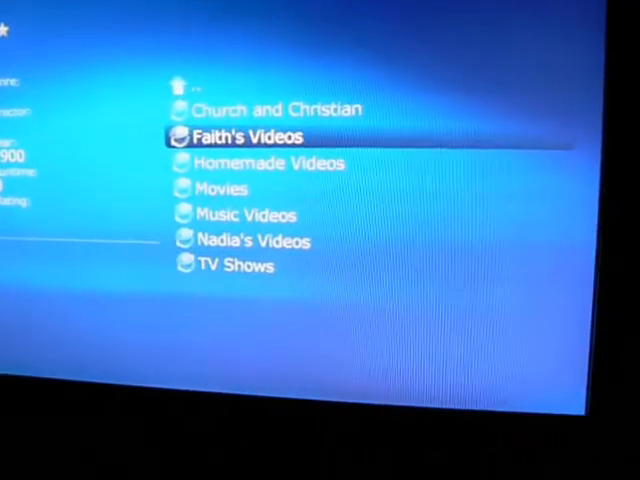